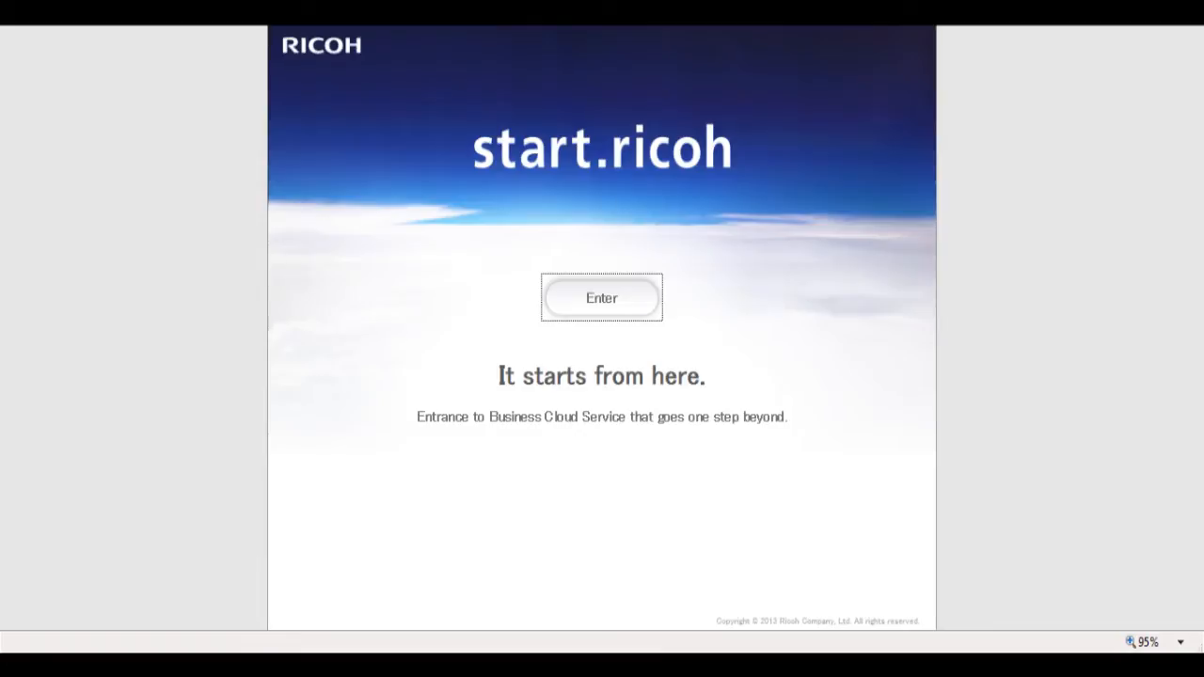
mouse_move(602, 211)
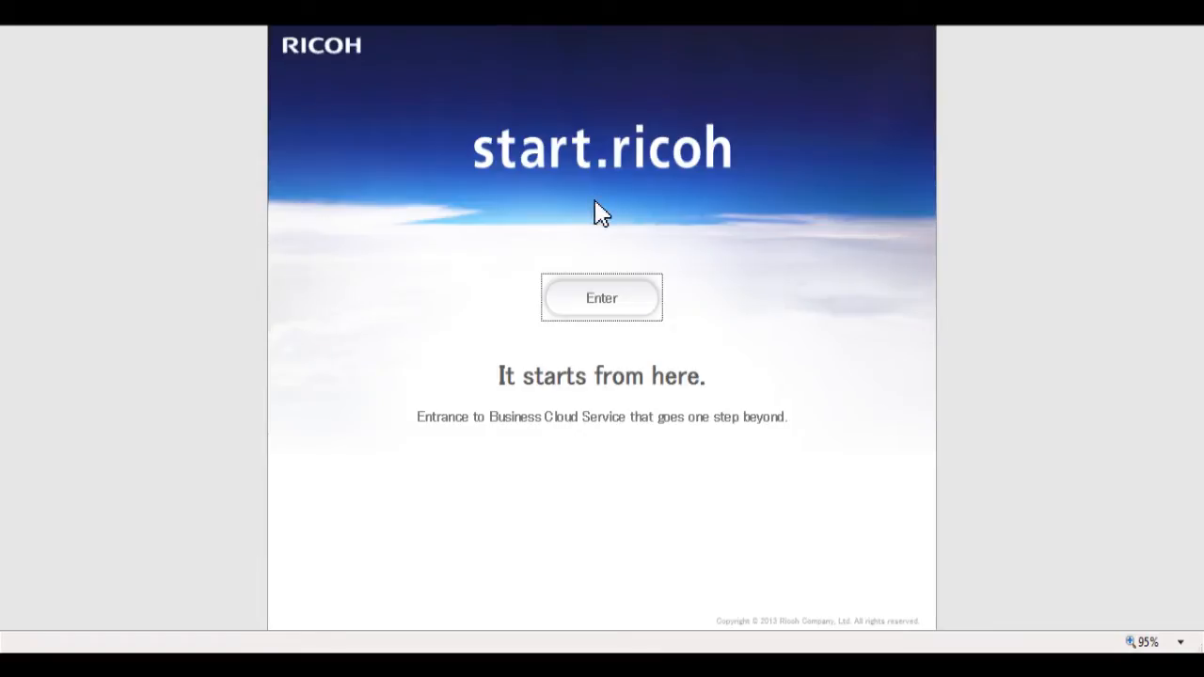
mouse_move(601, 301)
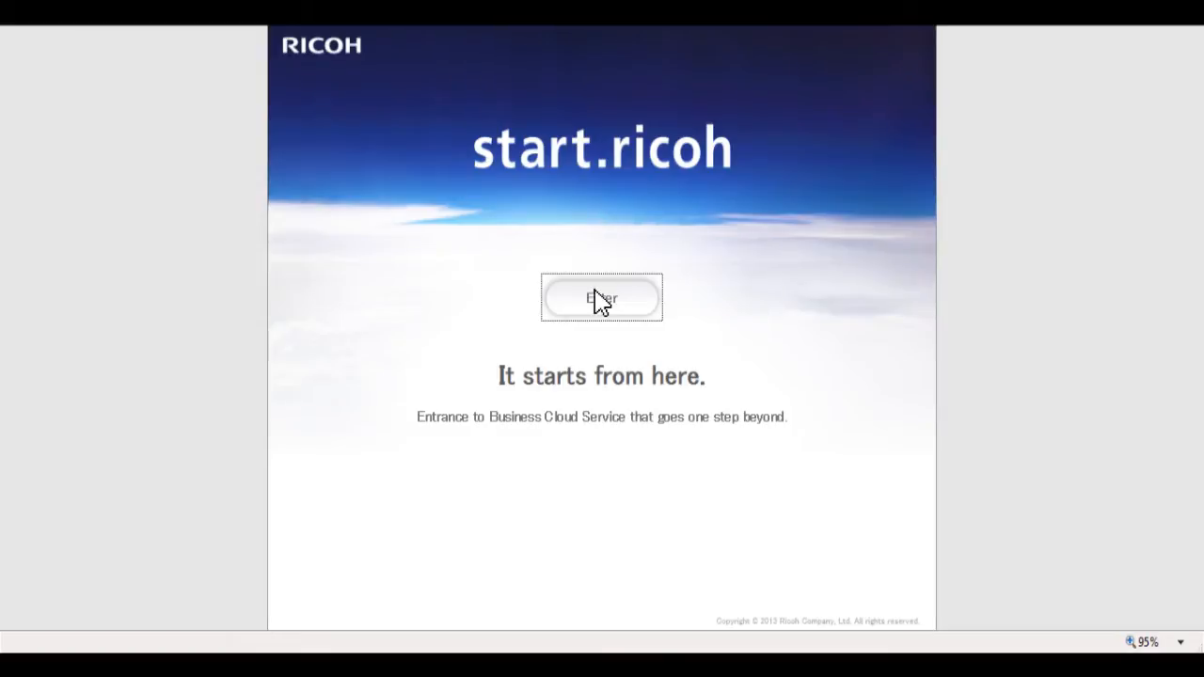
Step: Log in to start.ricoh as tenant 99999999, user example.user, and launch FlexRelease CX
click(601, 298)
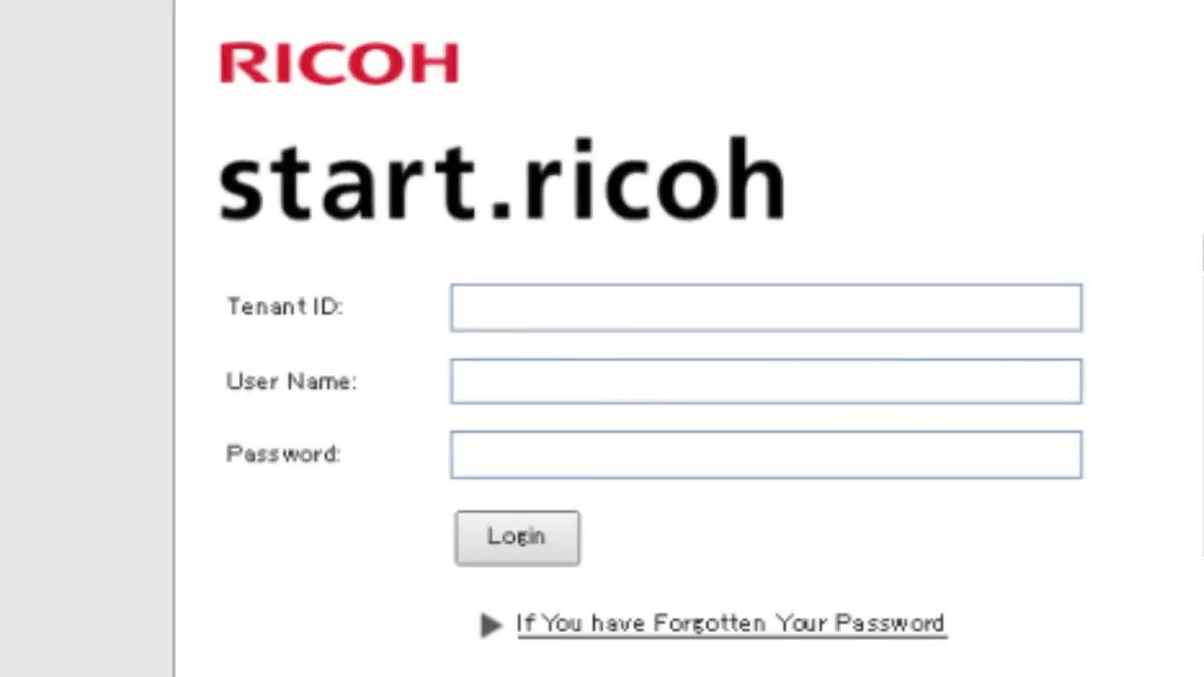
text(99999999)
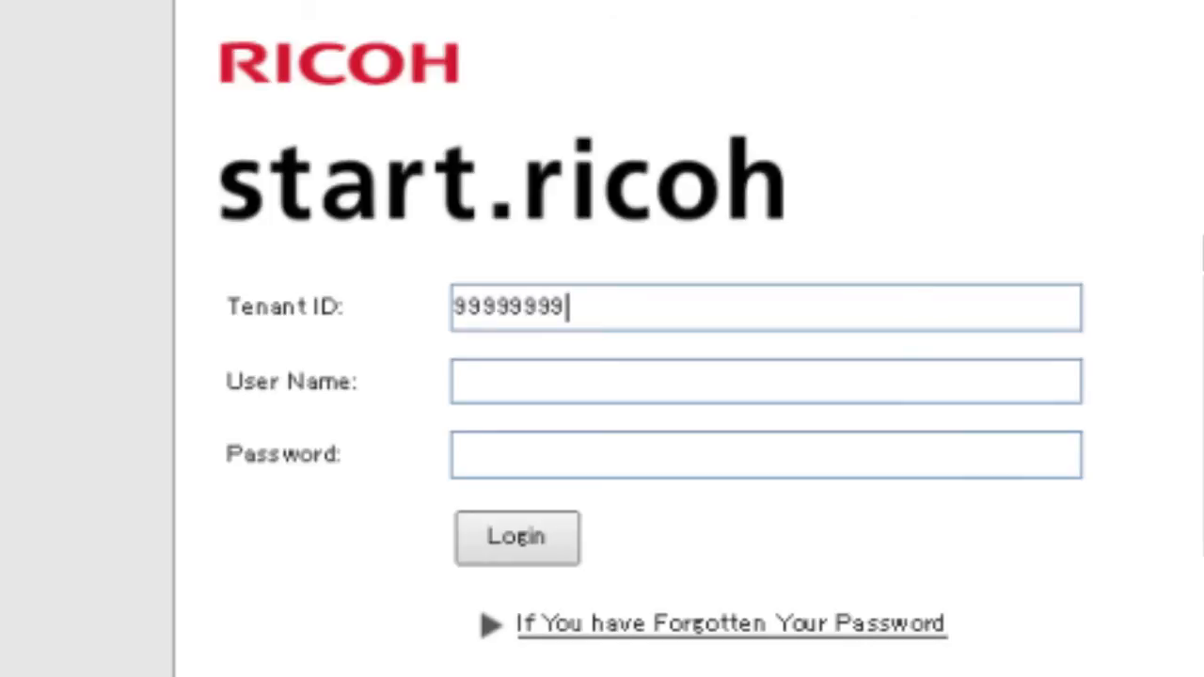
text(example.user)
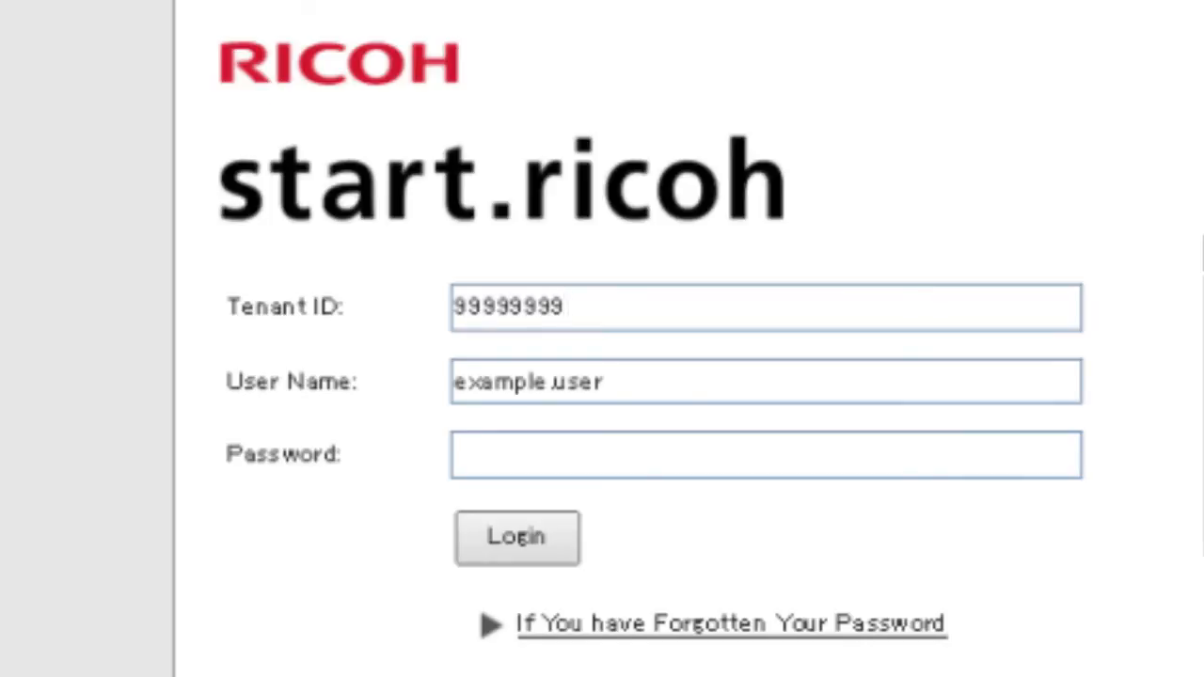
text(password)
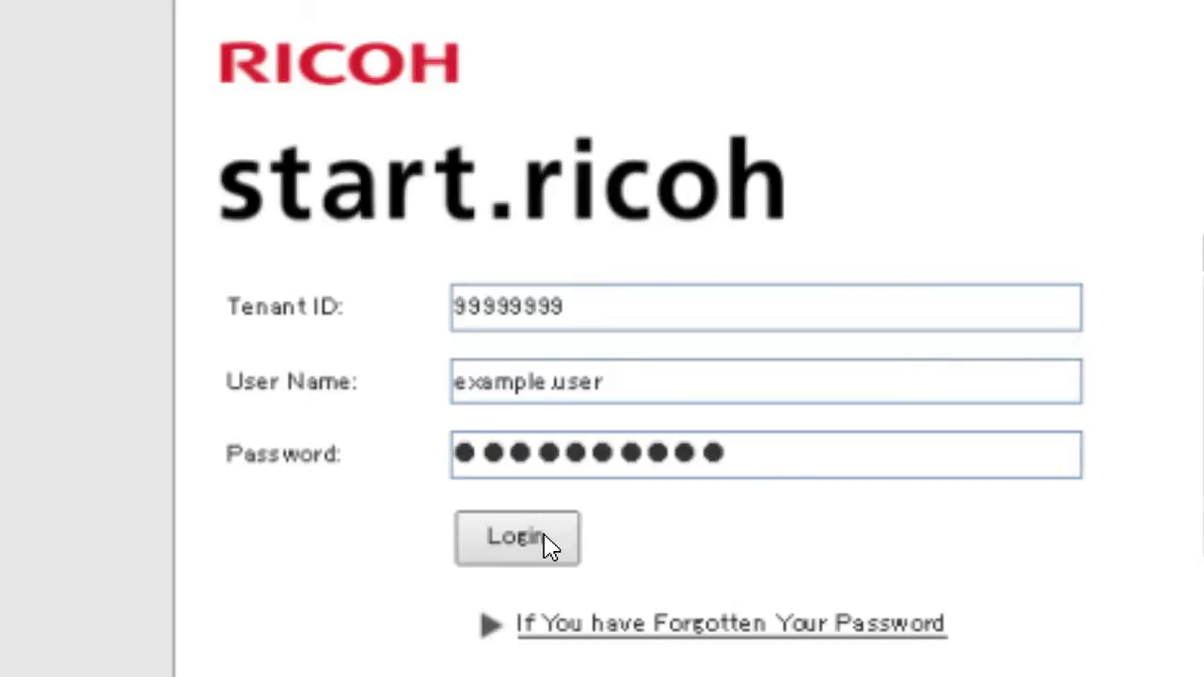
click(518, 538)
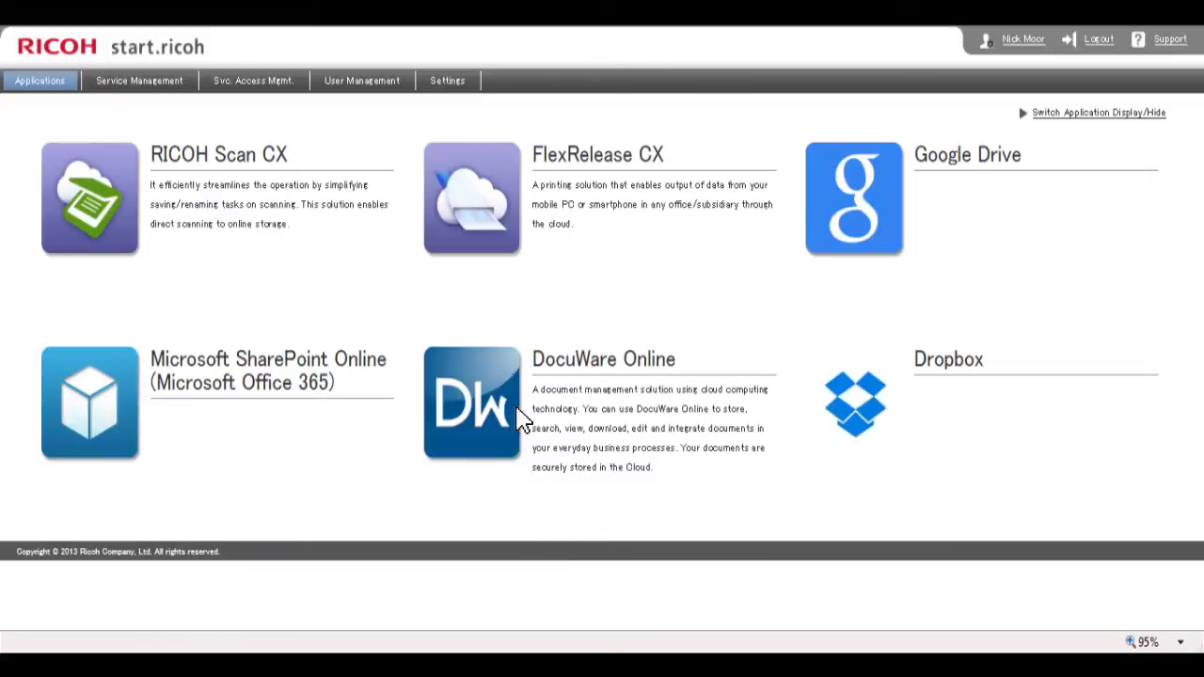
click(471, 198)
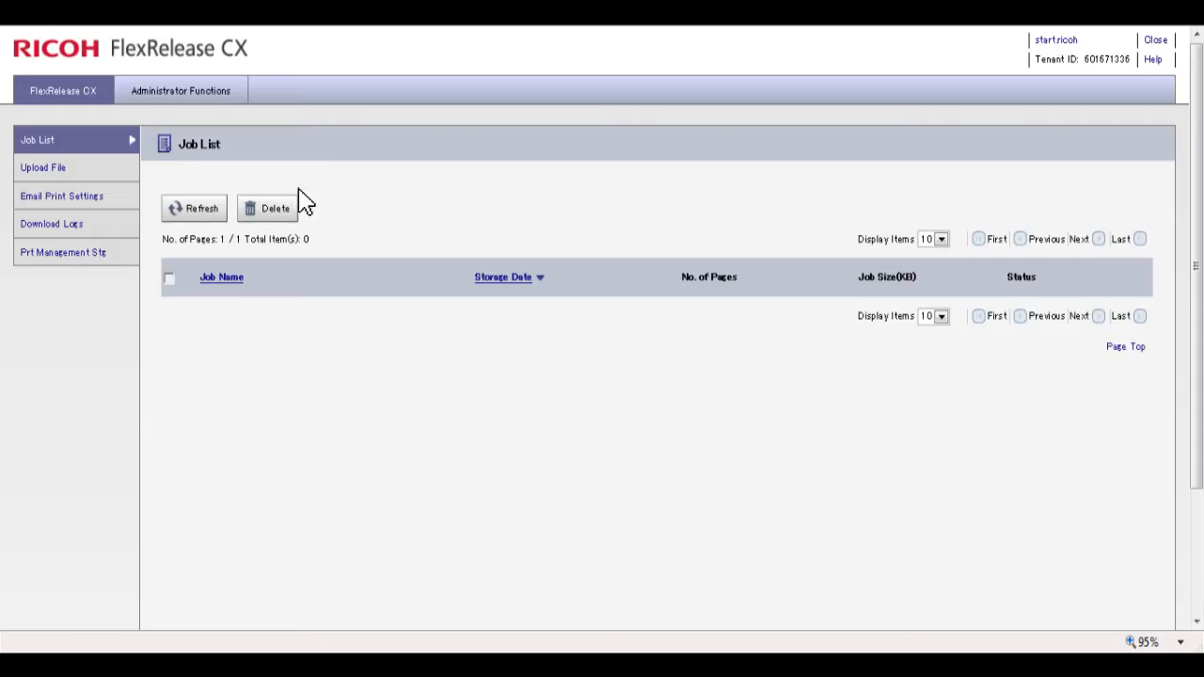
Step: Upload a chosen file to FlexRelease CX, then launch FlexRelease CX on the printer panel
click(43, 168)
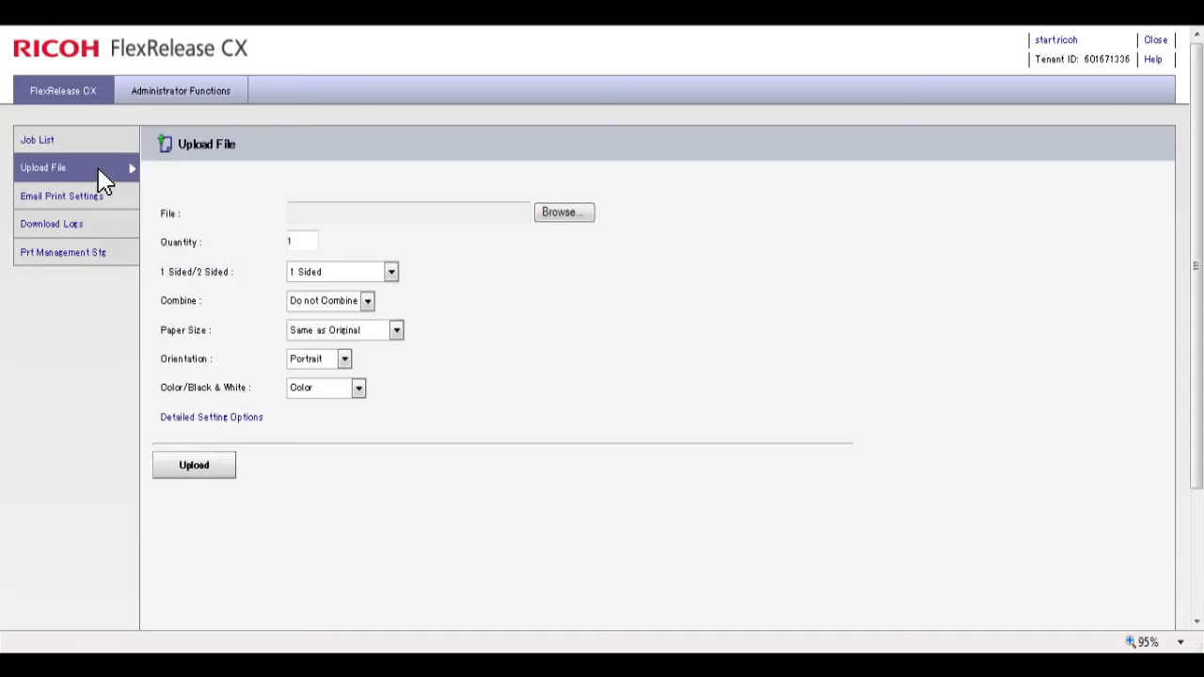
click(563, 211)
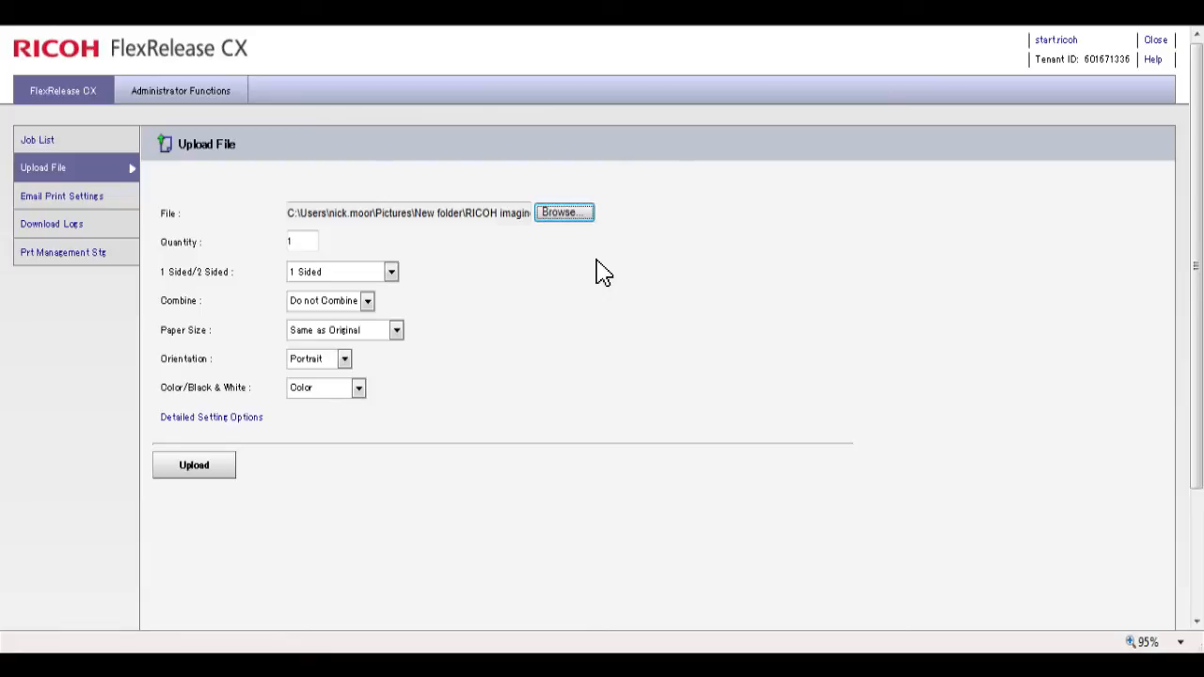
mouse_move(520, 315)
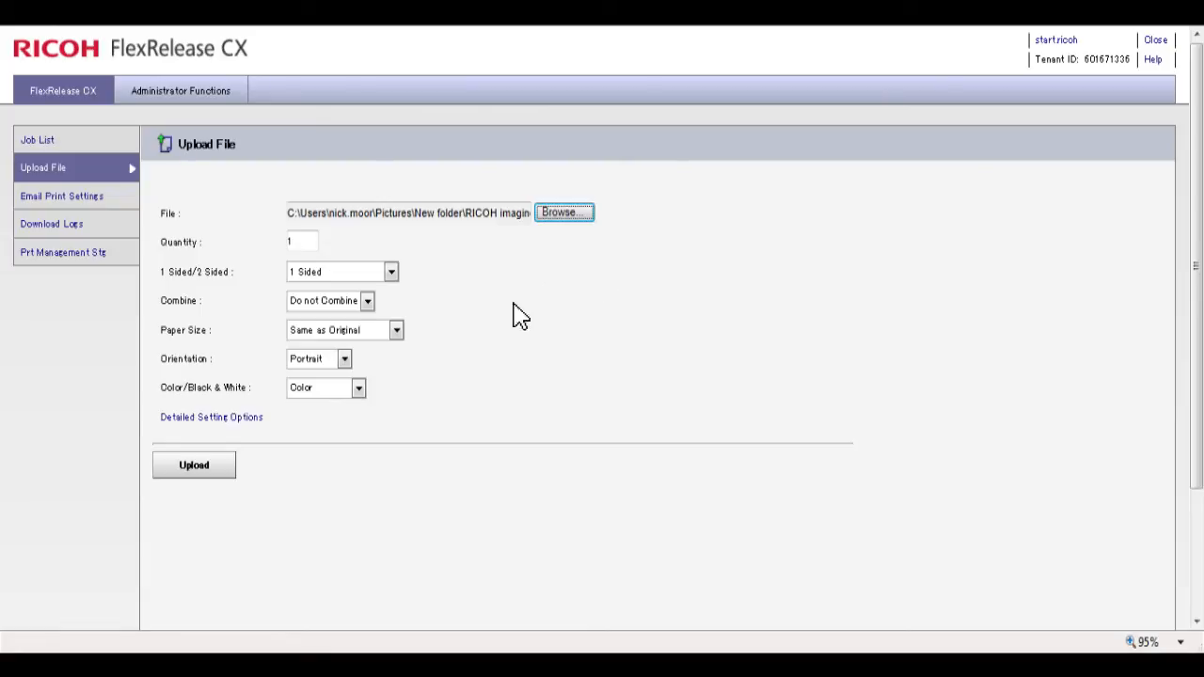
click(194, 465)
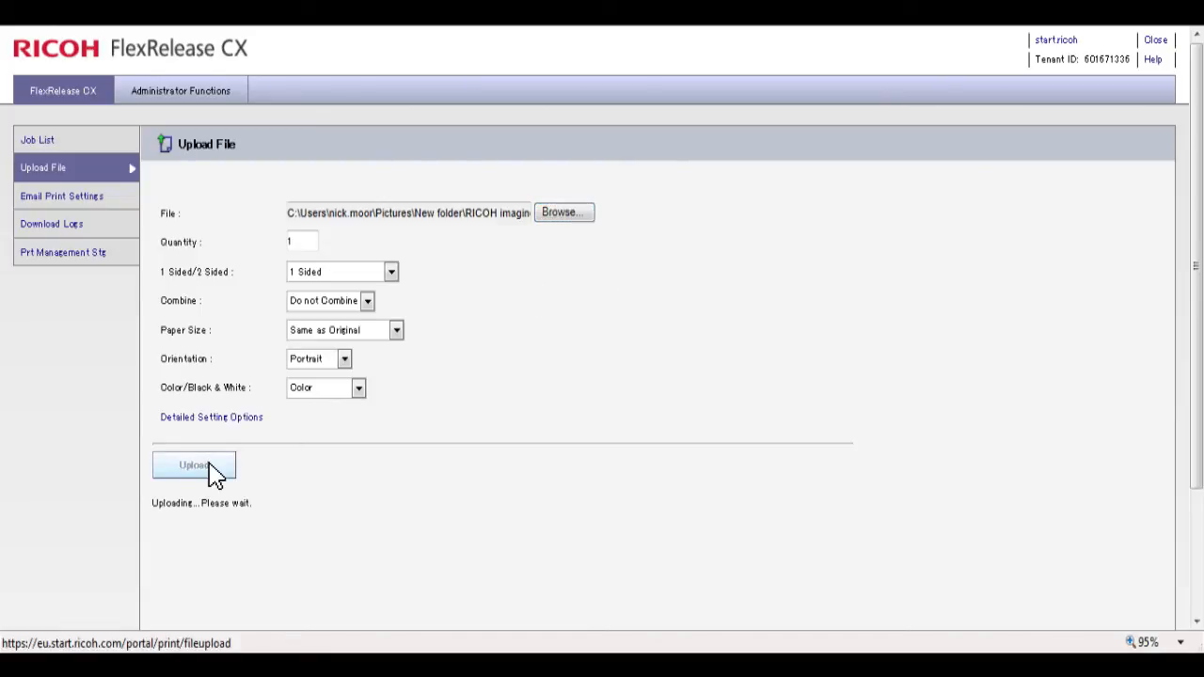
click(194, 465)
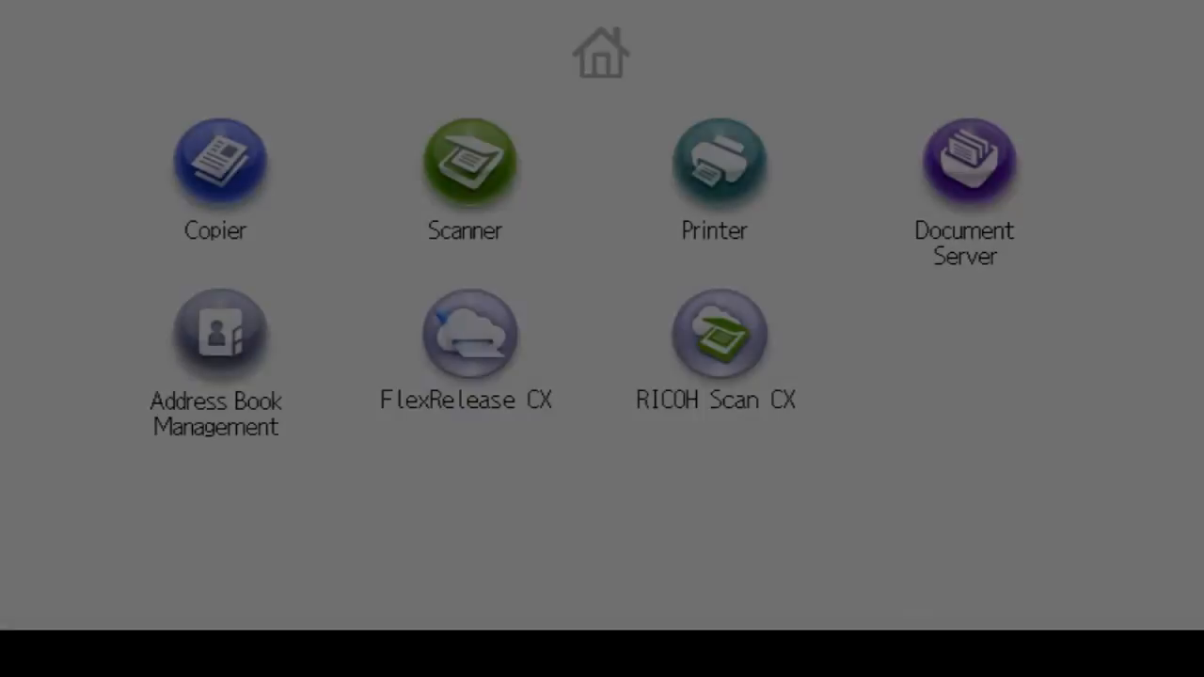
click(468, 334)
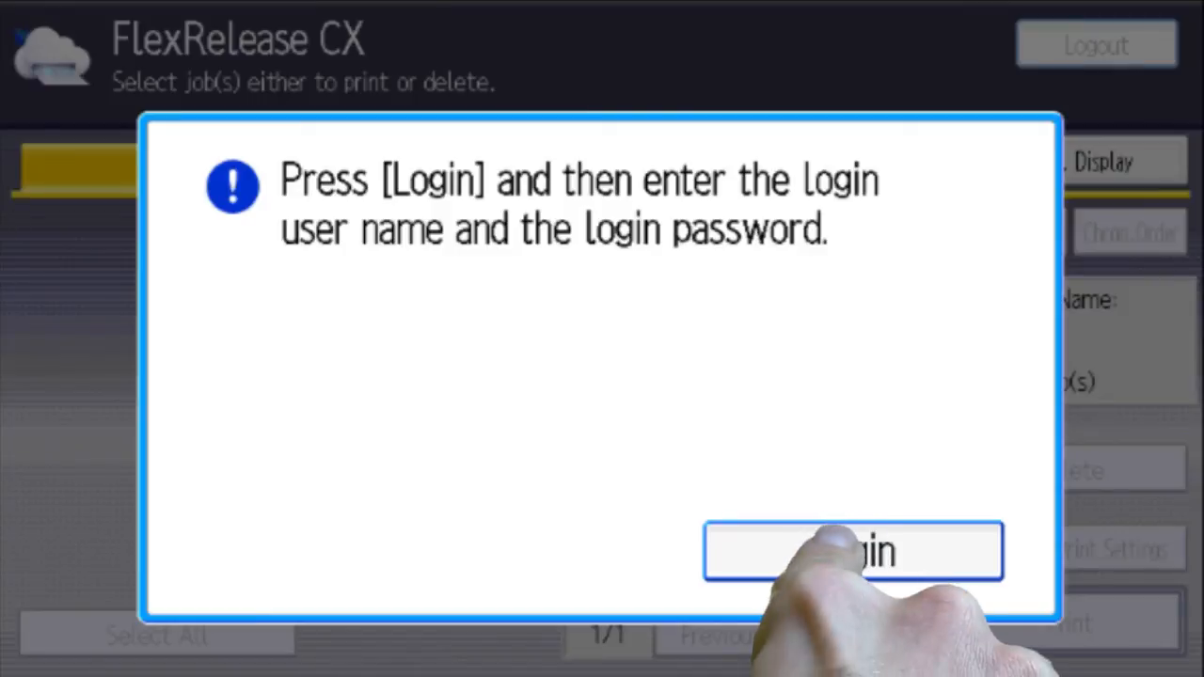
Step: Log in at the printer panel as 'example user' with the password
click(851, 550)
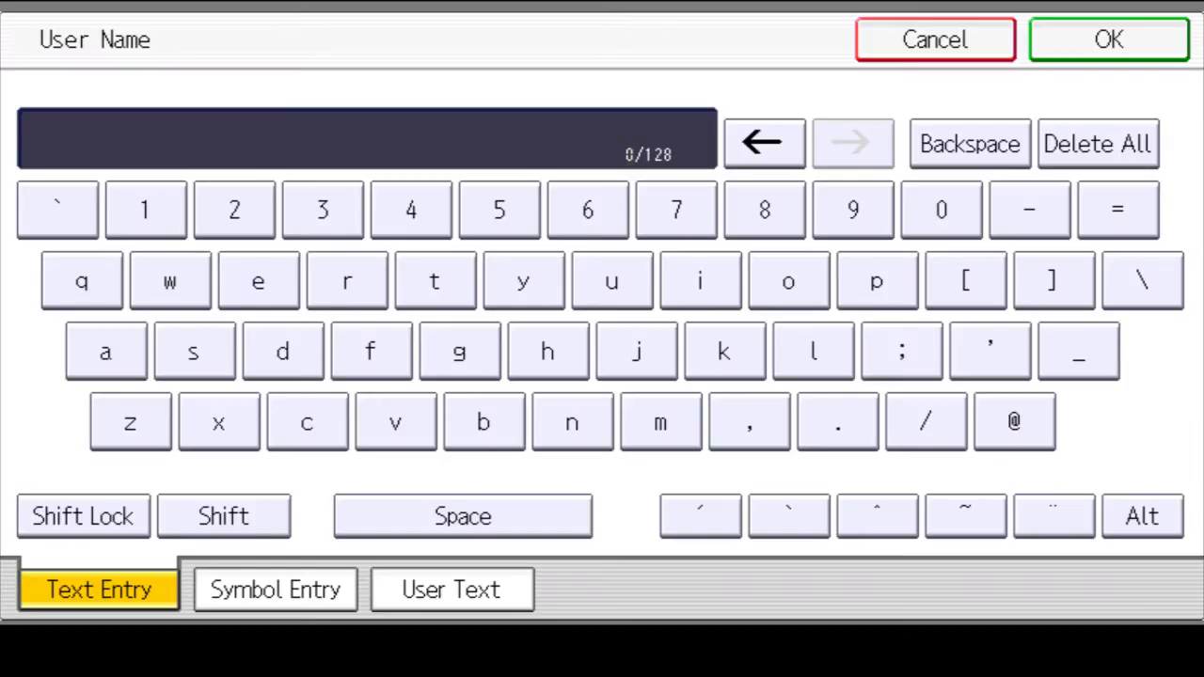
text(example user)
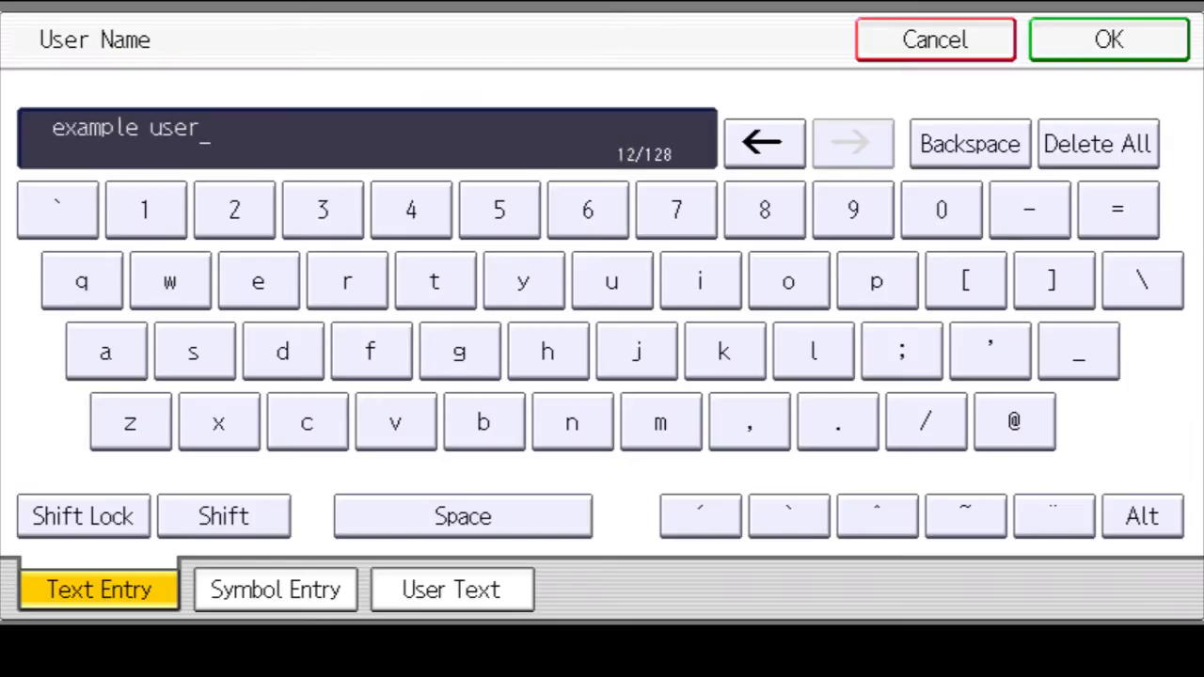
click(1109, 38)
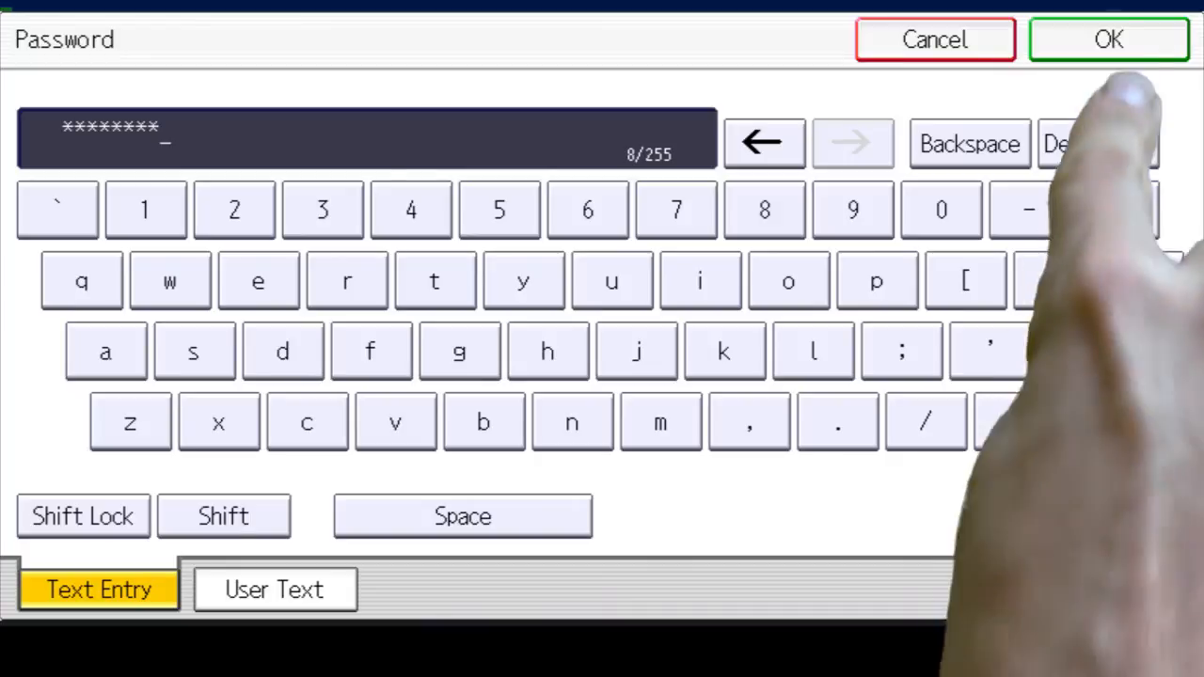
click(1108, 39)
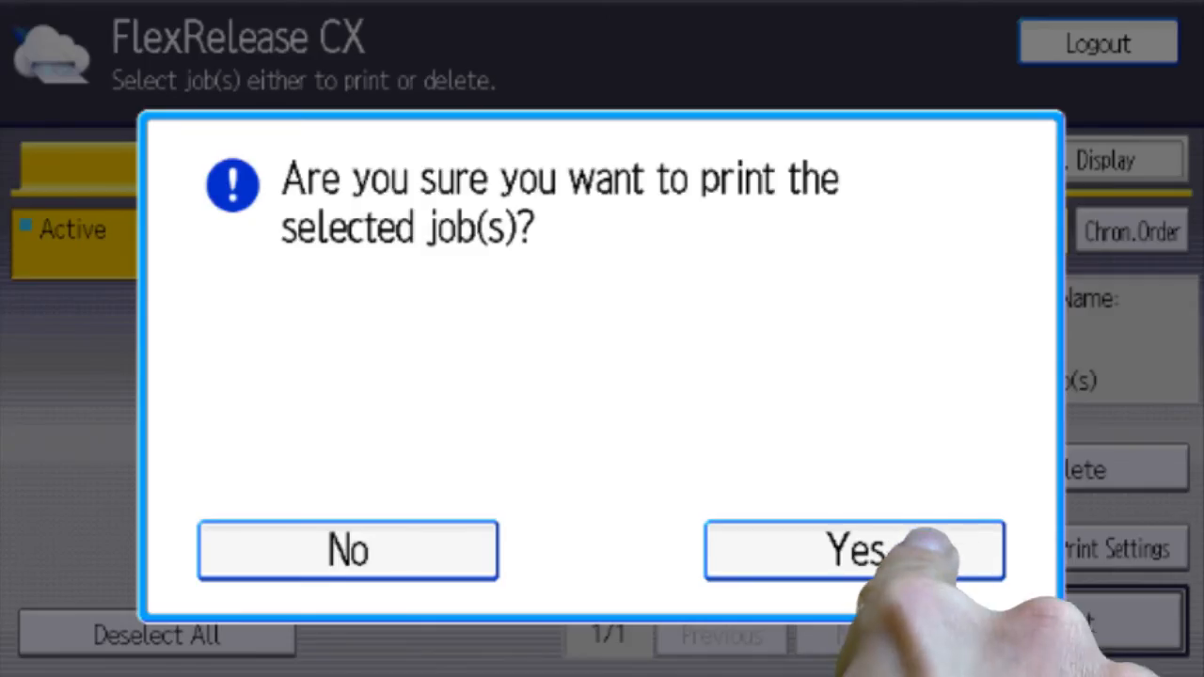
Step: Confirm printing of the selected uploaded job at the device
click(852, 550)
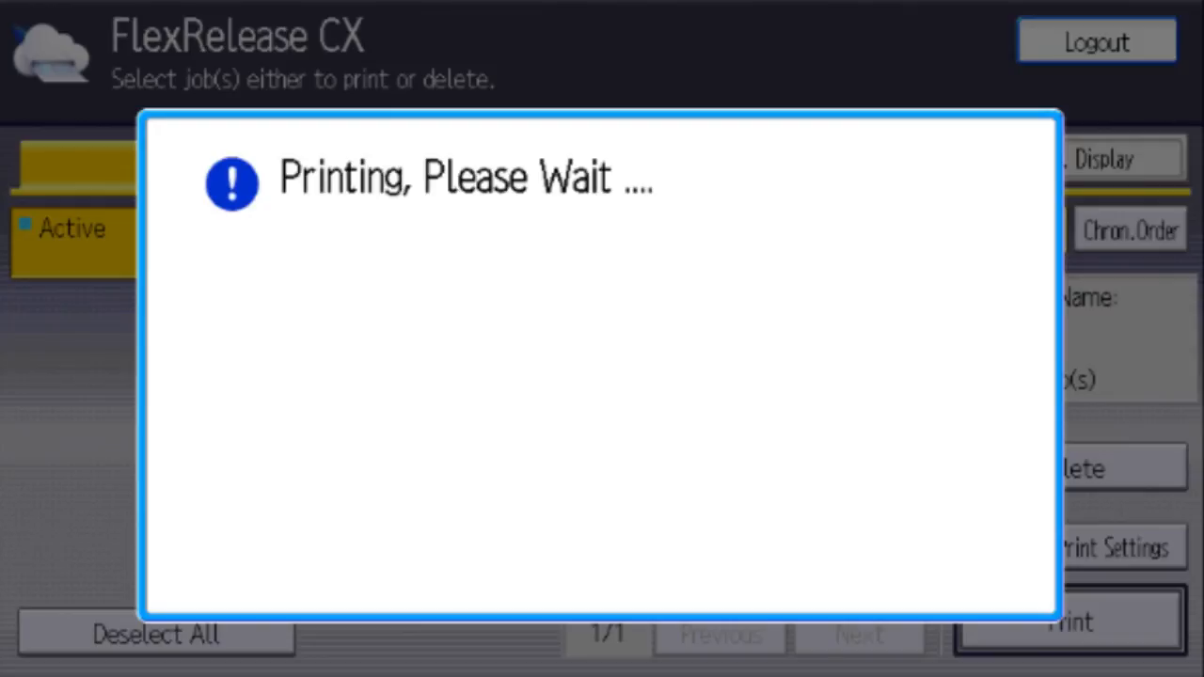